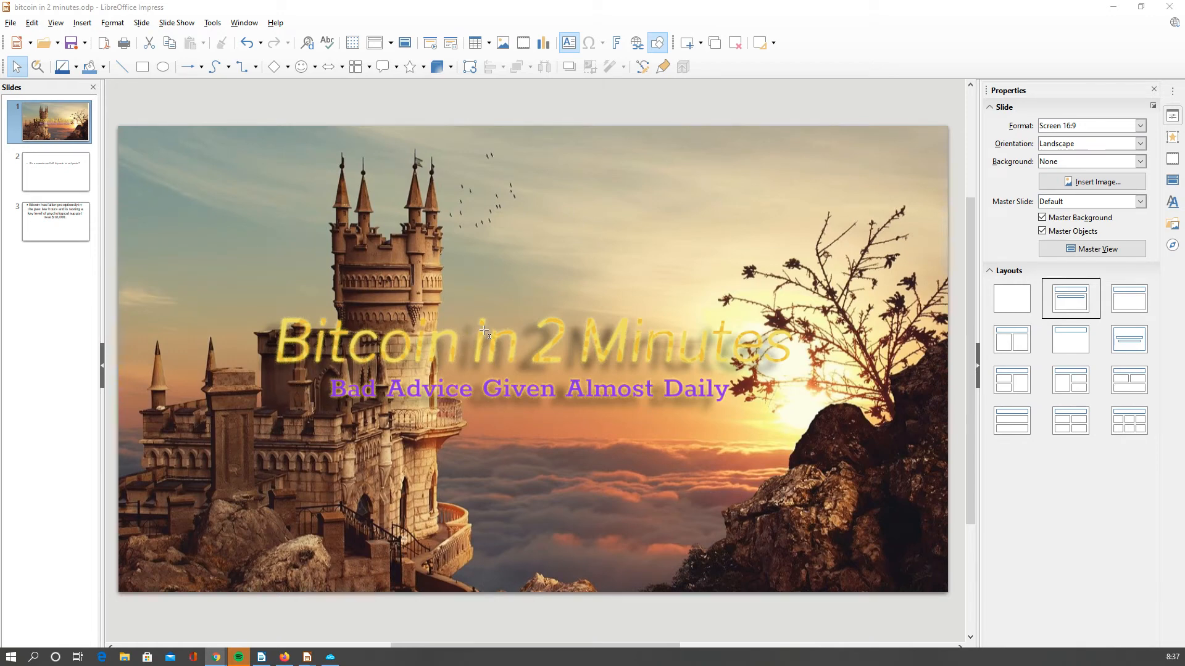
mouse_move(1125, 38)
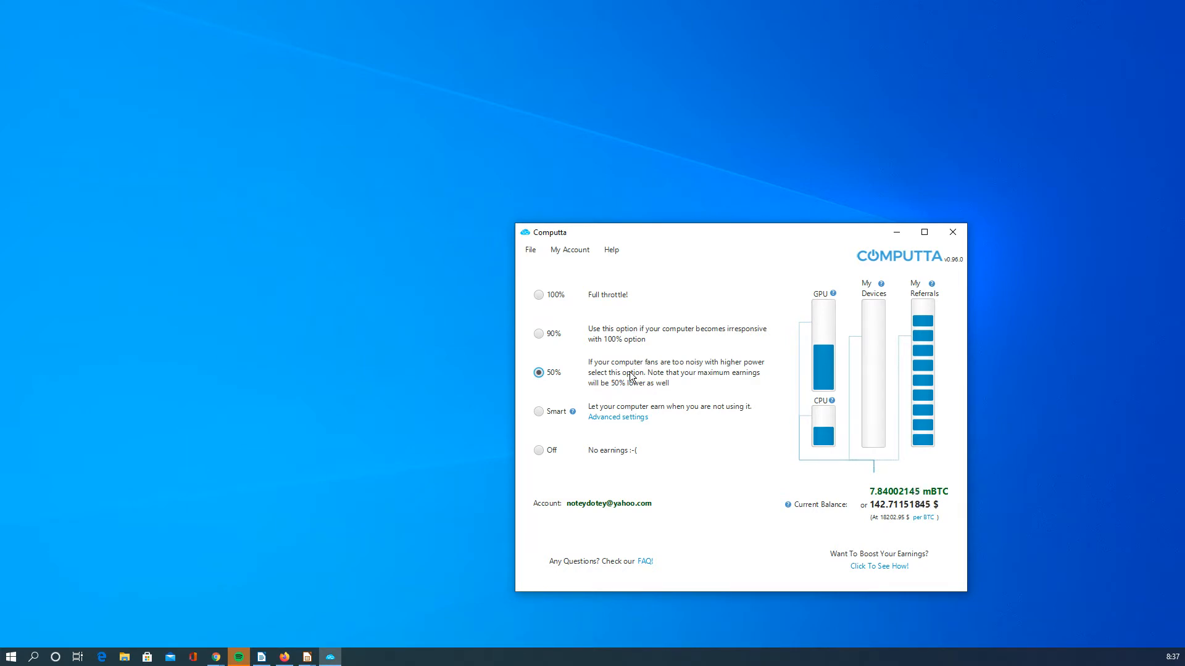
mouse_move(891, 454)
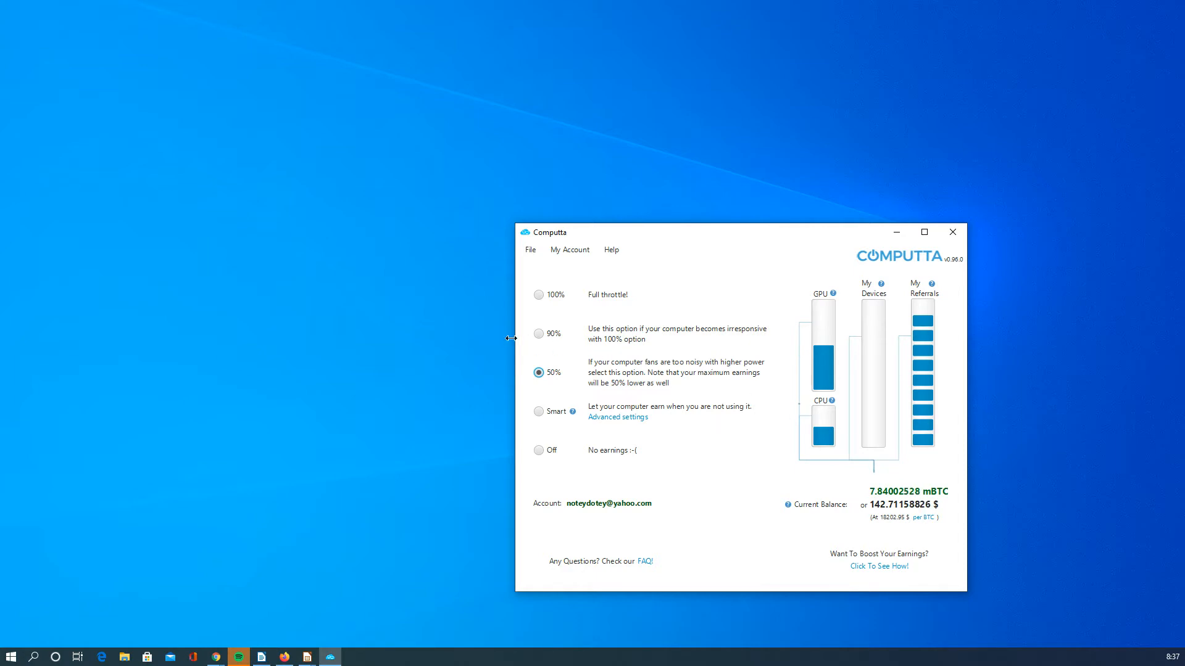
mouse_move(674, 333)
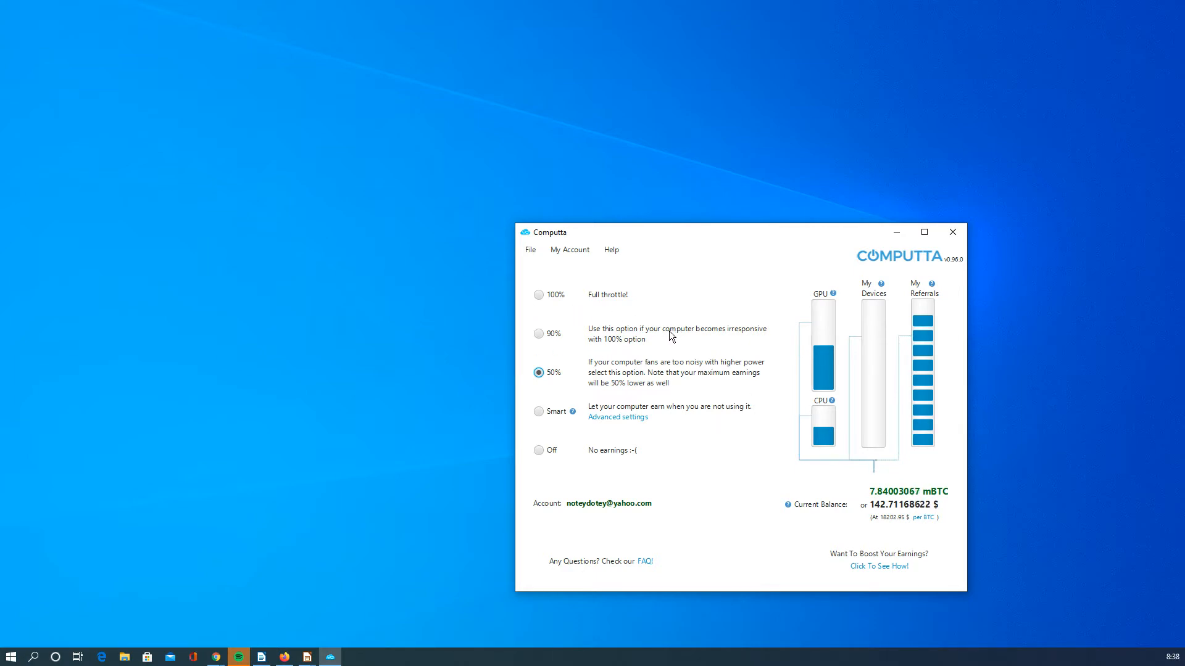
mouse_move(646, 340)
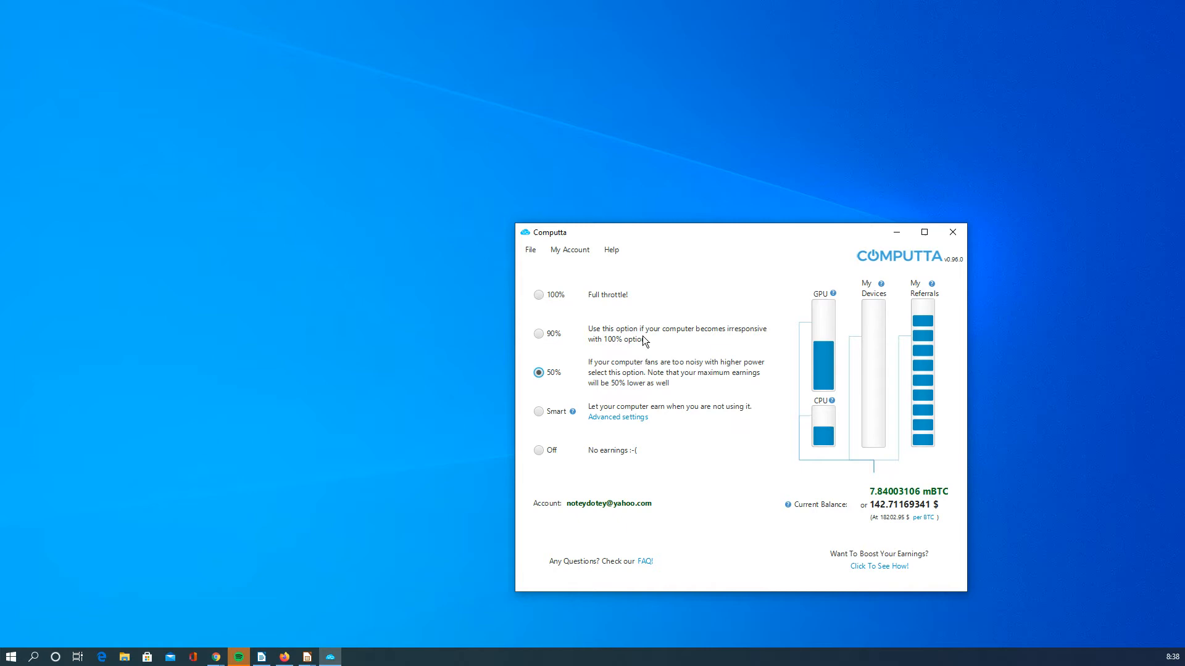
mouse_move(655, 343)
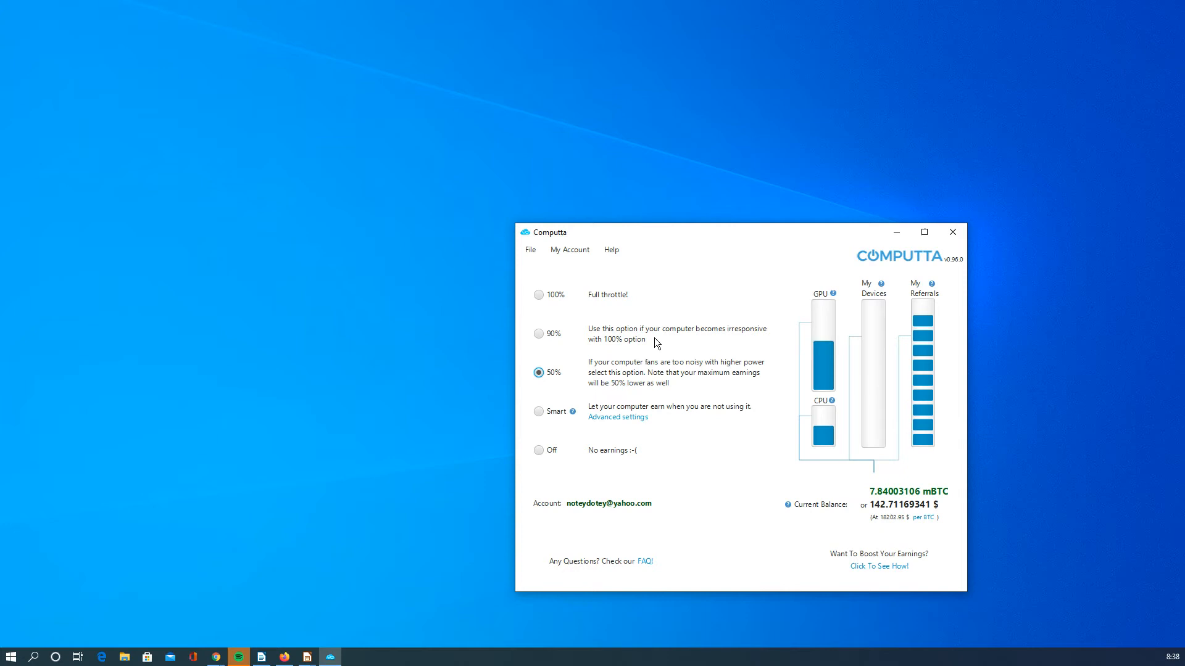
mouse_move(705, 359)
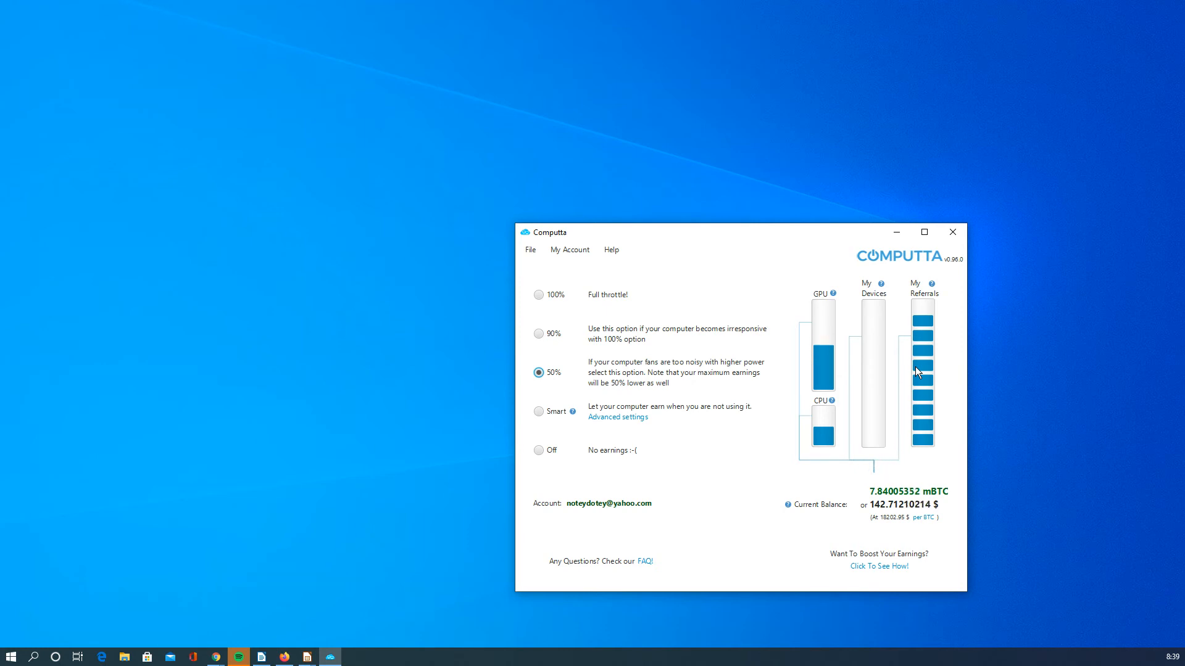
mouse_move(504, 447)
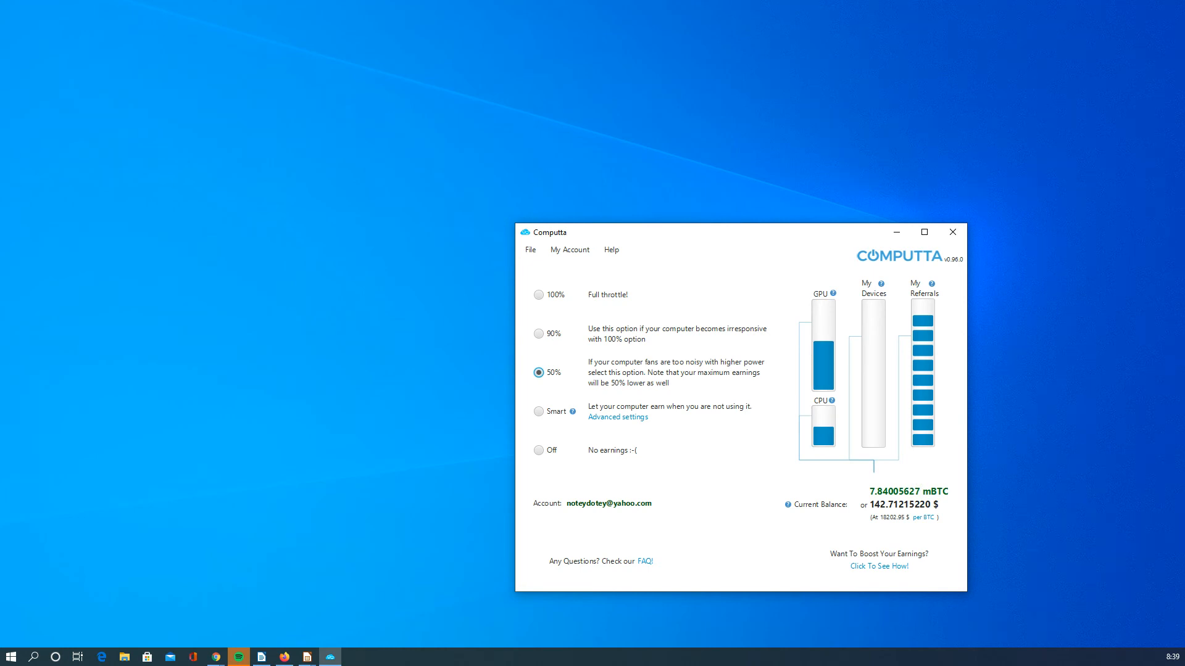
mouse_move(231, 516)
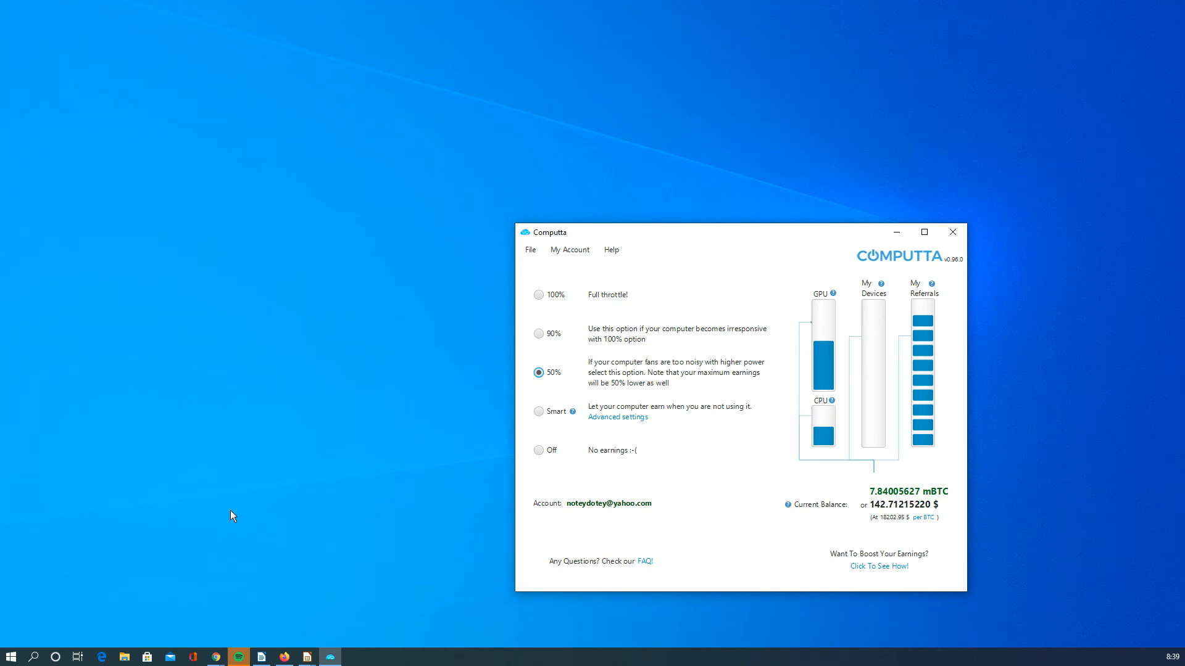
mouse_move(242, 516)
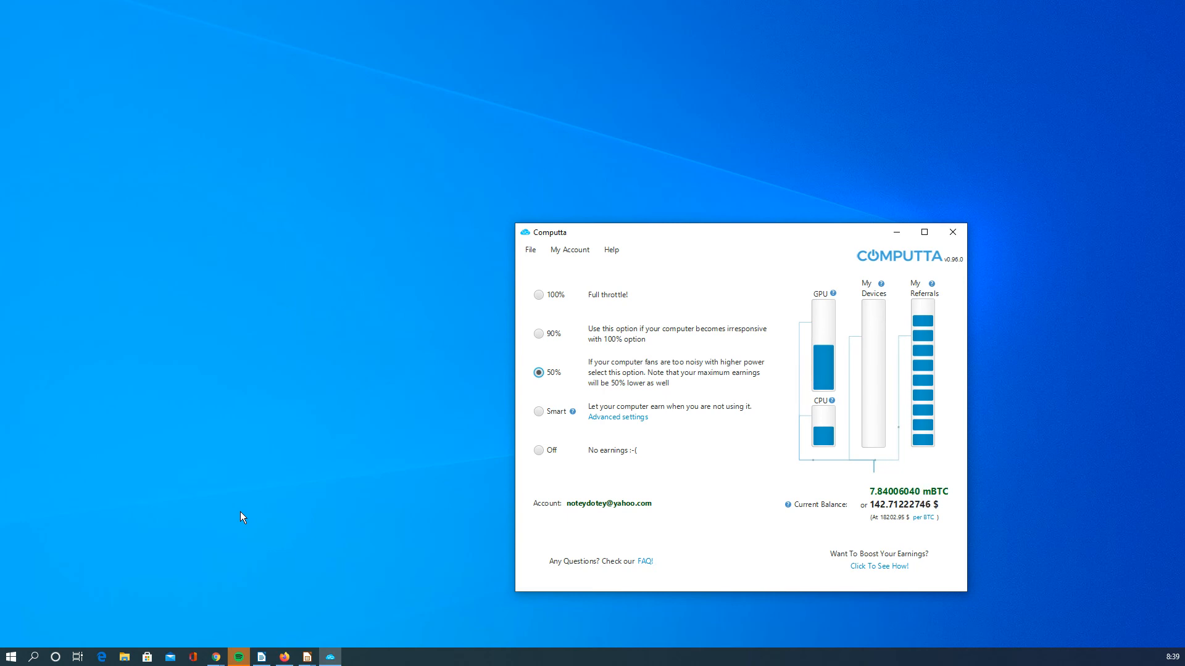
mouse_move(720, 407)
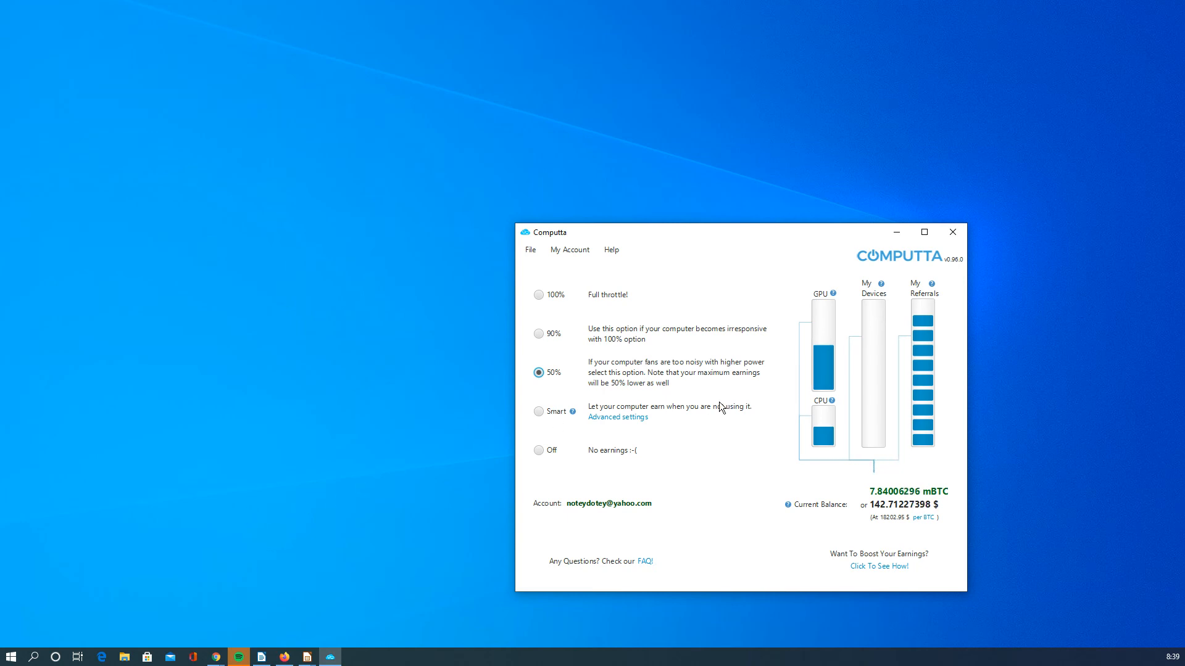
mouse_move(562, 383)
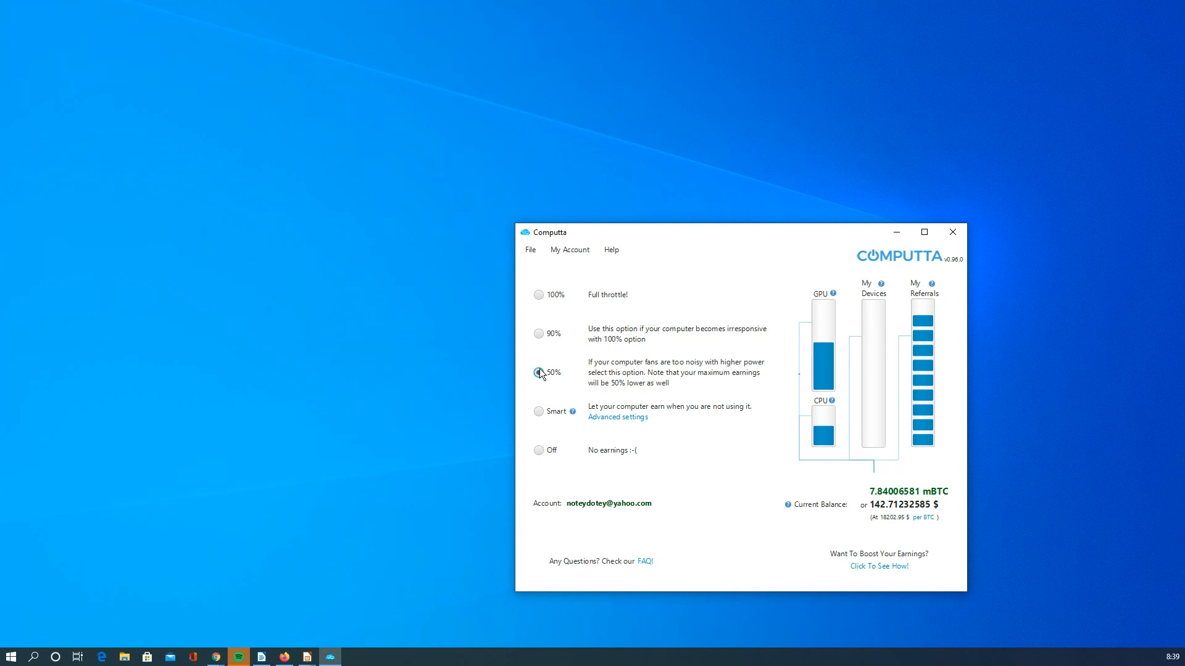
click(538, 373)
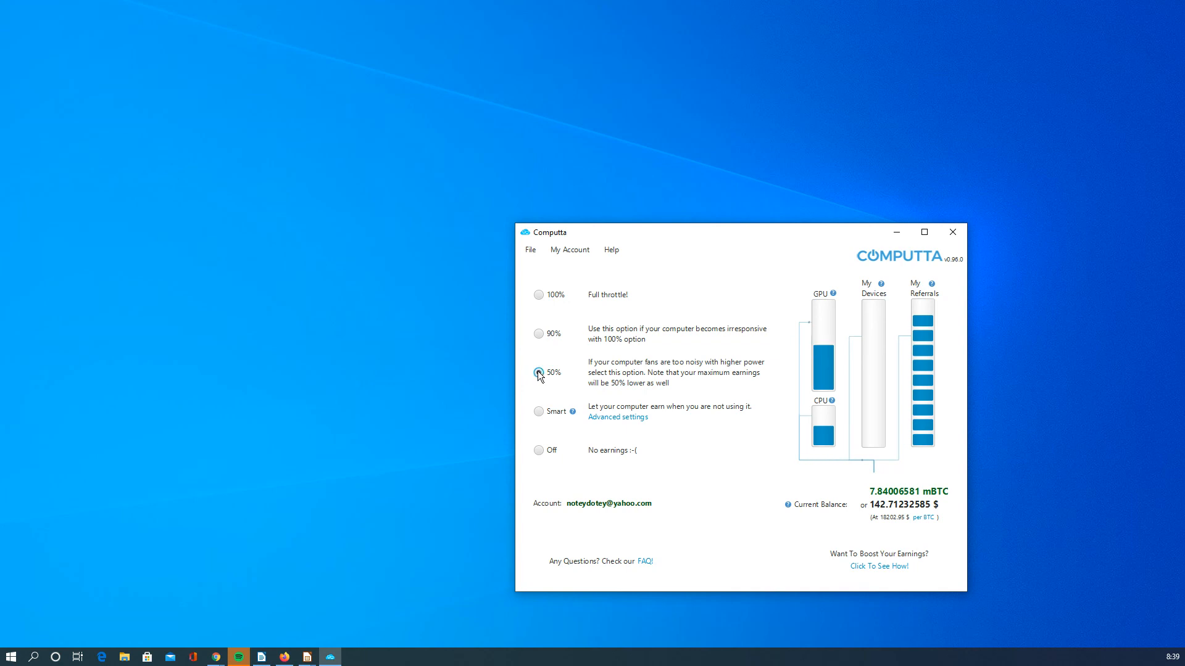
click(538, 372)
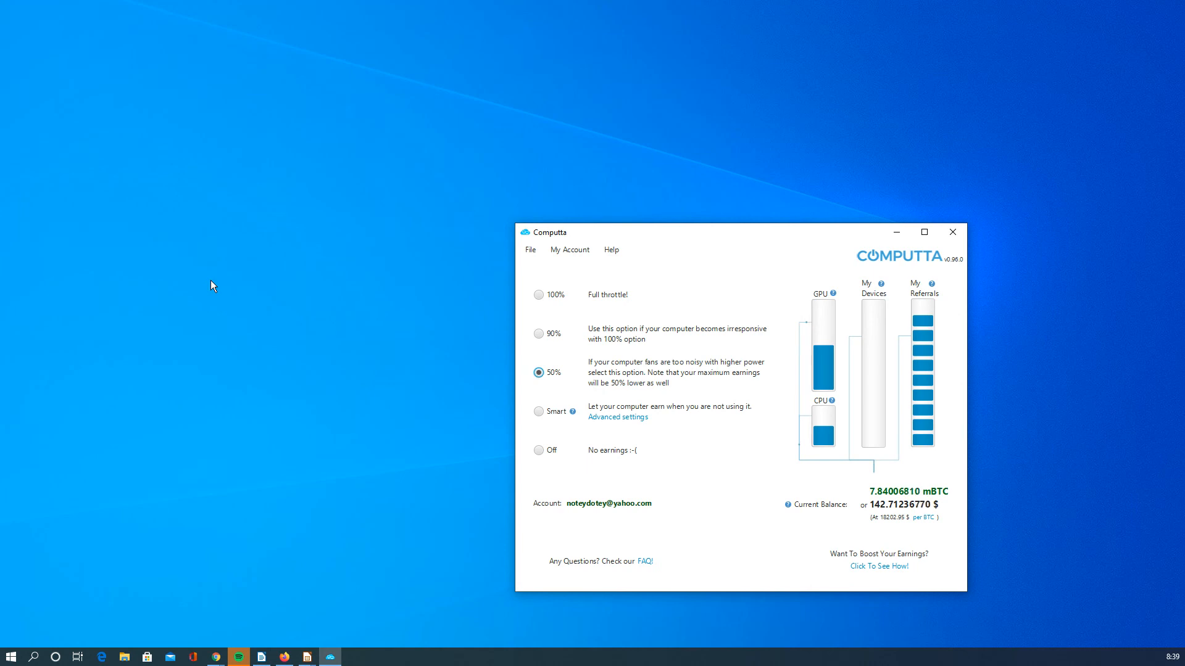